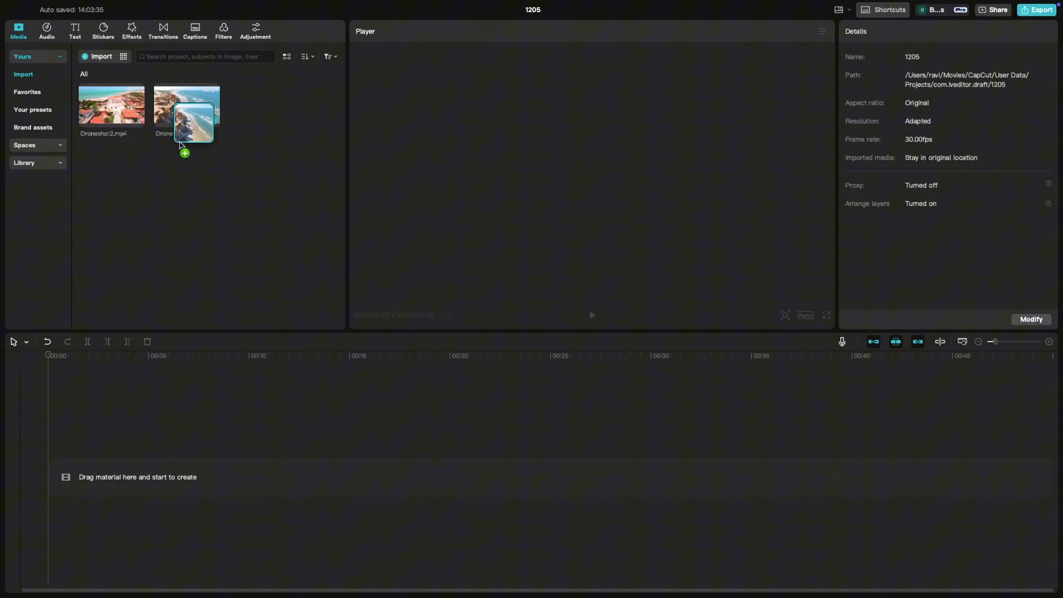
- Place the Drone Shot.mp4 clip on the timeline, about 20 seconds long
{"action": "left_click_drag", "start_coordinate": [190, 112], "coordinate": [257, 474]}
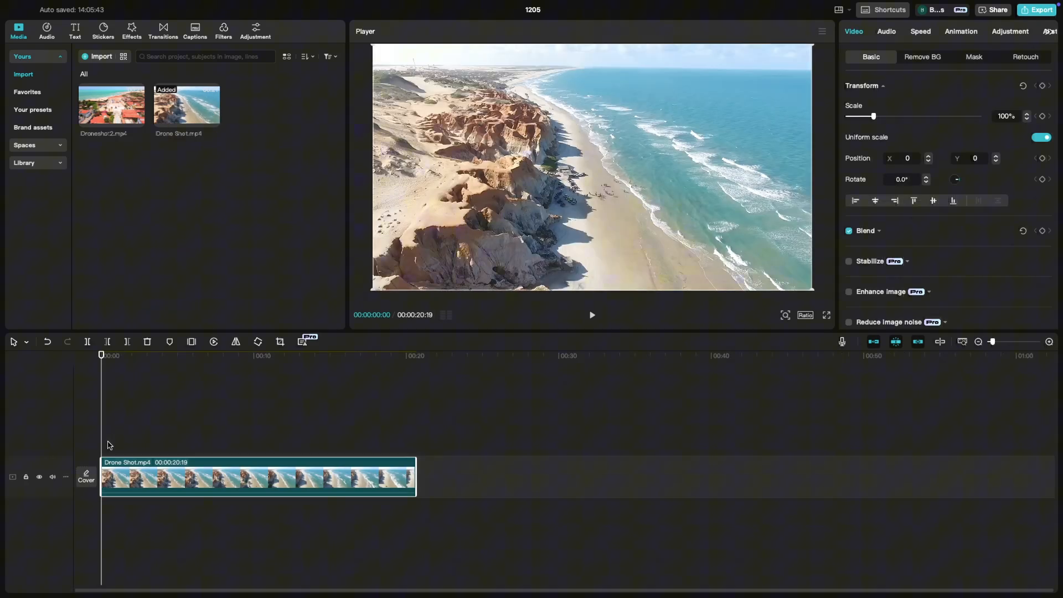
- Add a Default text layer reading 'ADD TEXT' above the clip, lengthened to about six seconds
{"action": "left_click", "coordinate": [74, 29]}
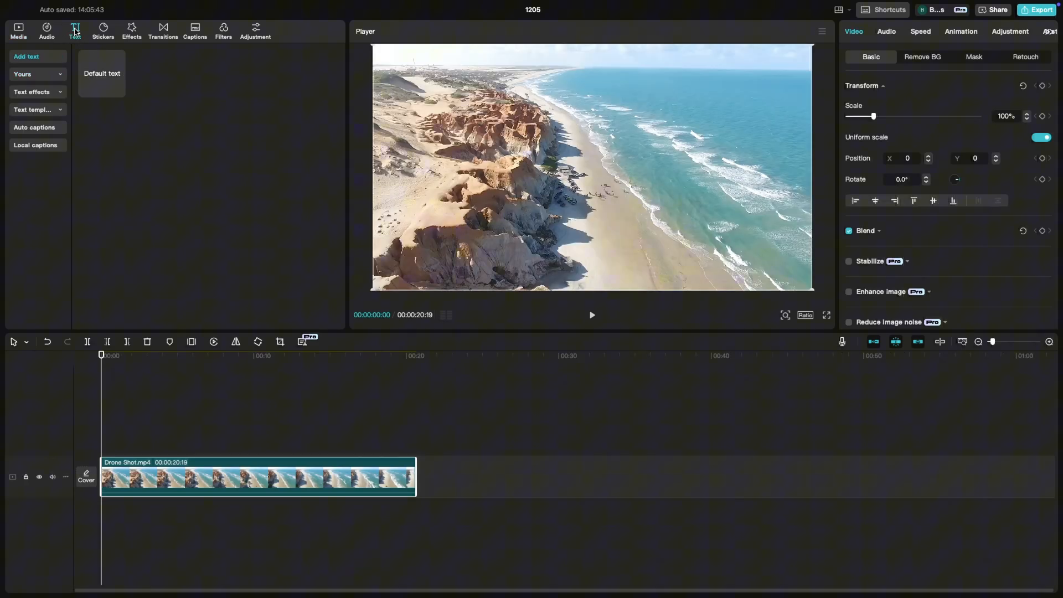
{"action": "mouse_move", "coordinate": [112, 66]}
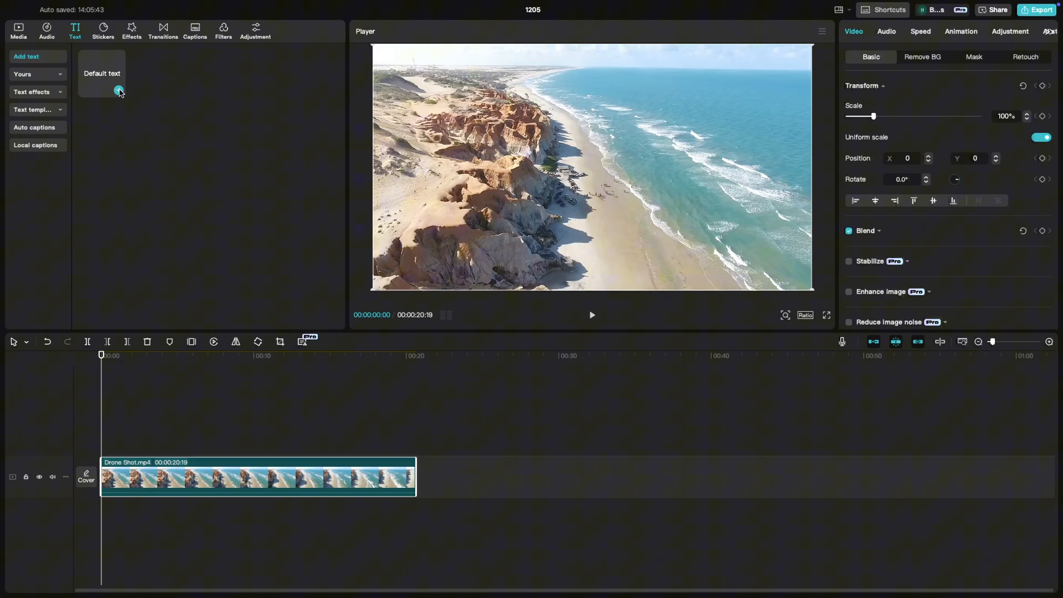
{"action": "left_click", "coordinate": [118, 91]}
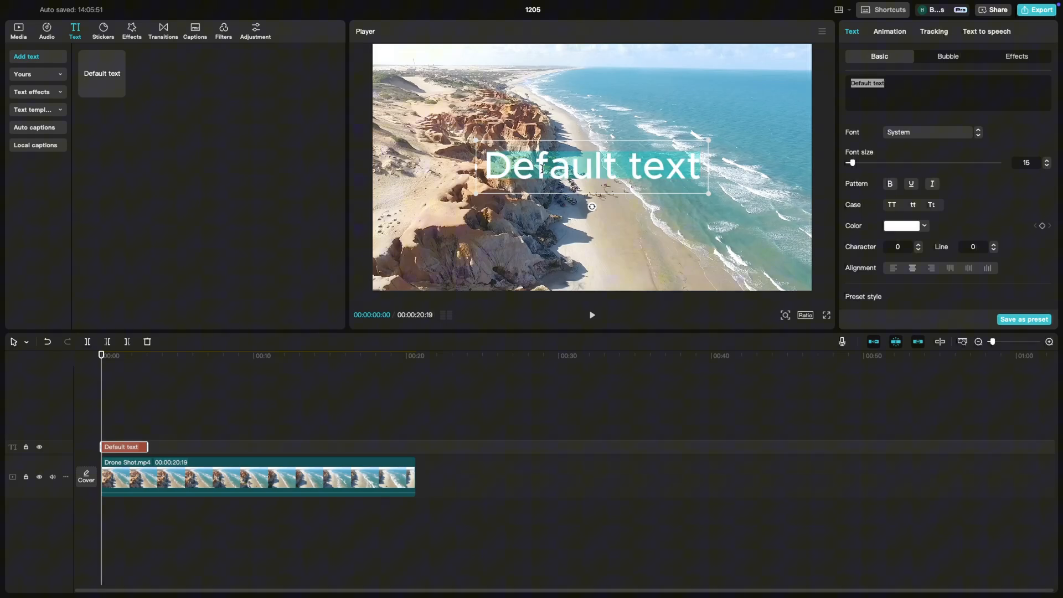
{"action": "type", "text": "ADD TE"}
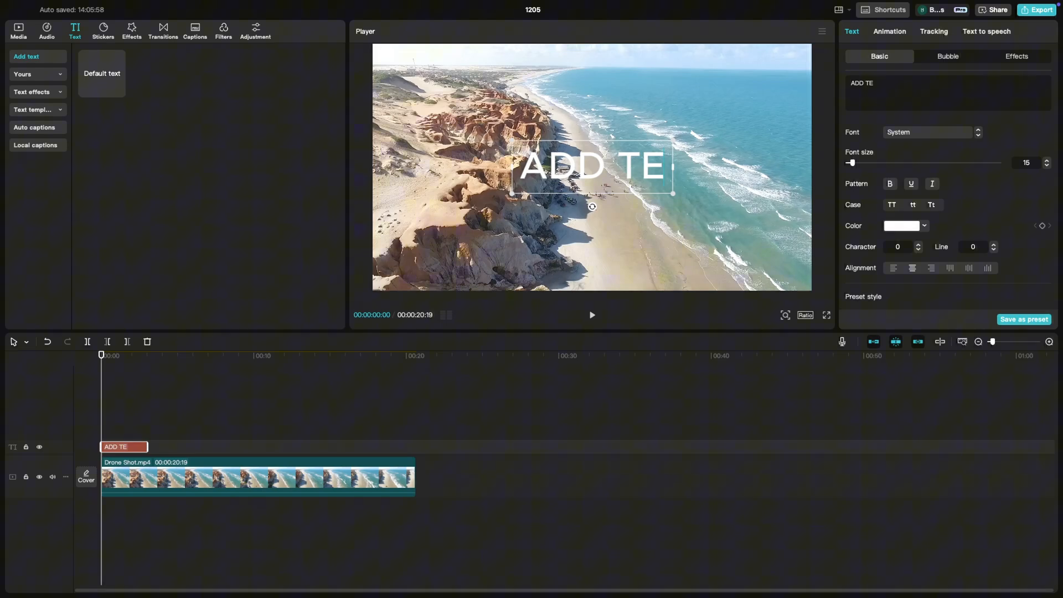
{"action": "type", "text": "XT"}
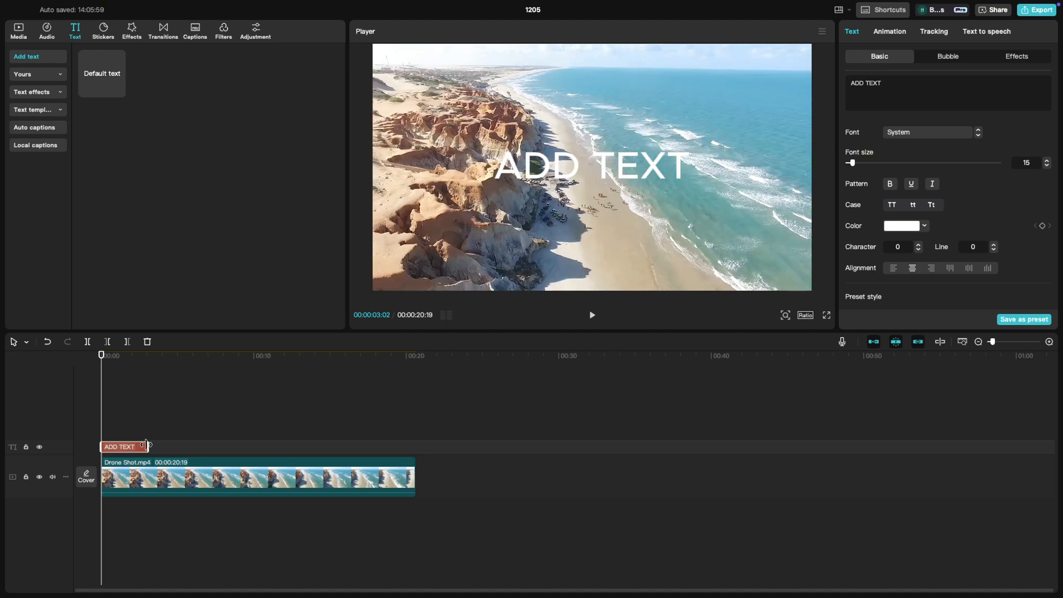
{"action": "left_click_drag", "start_coordinate": [145, 446], "coordinate": [192, 446]}
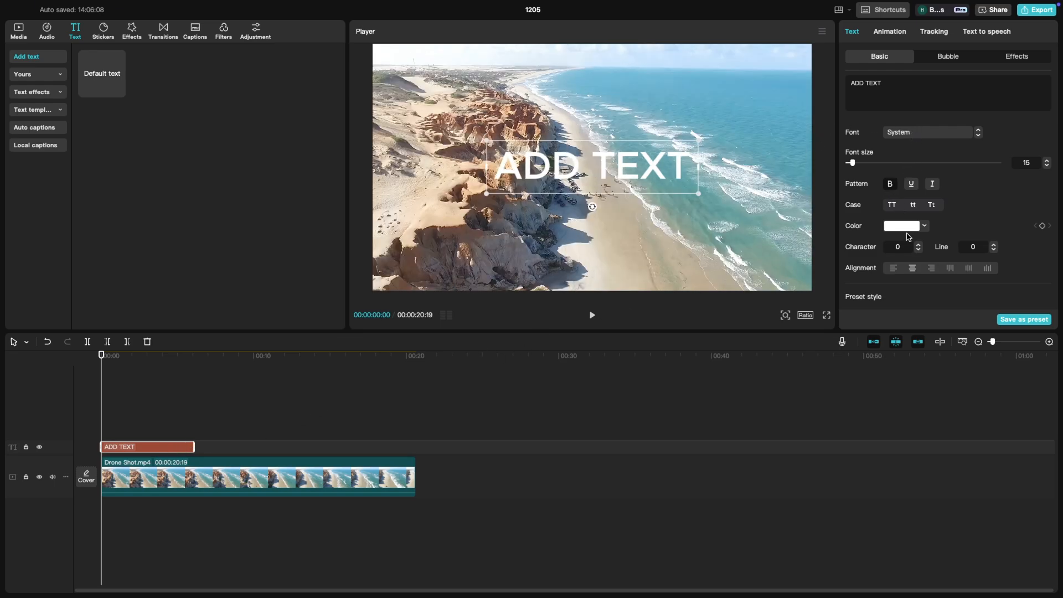
- Make the ADD TEXT title black using the colour swatches
{"action": "left_click", "coordinate": [902, 226]}
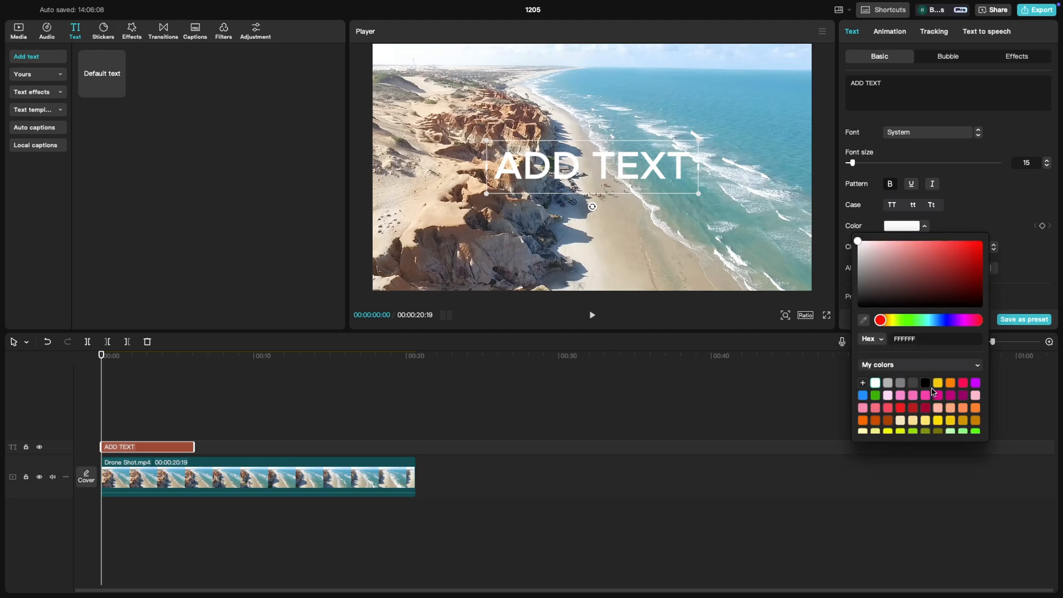
{"action": "left_click", "coordinate": [924, 382]}
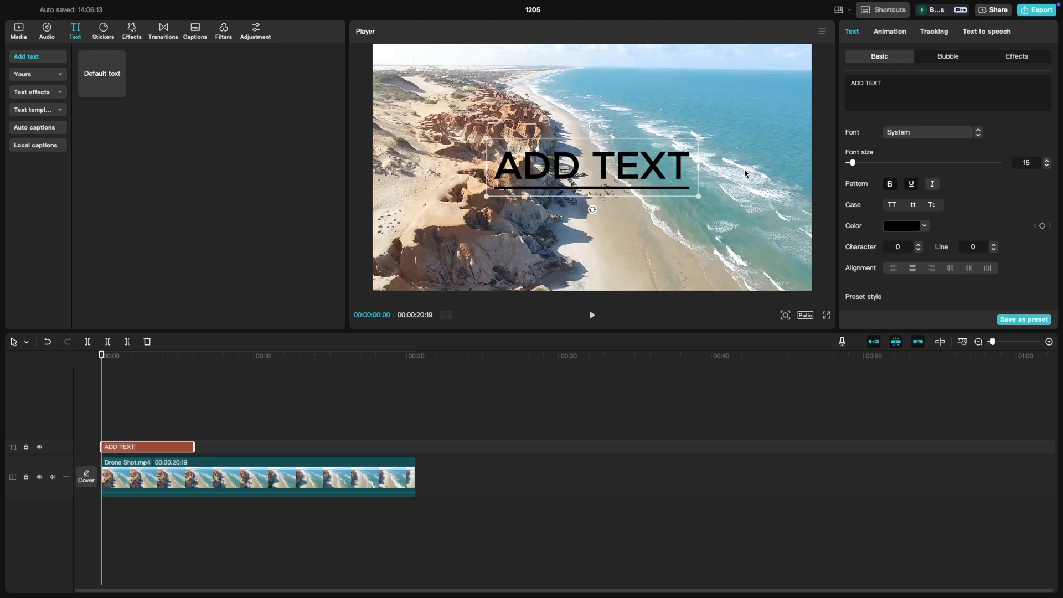
{"action": "mouse_move", "coordinate": [918, 58]}
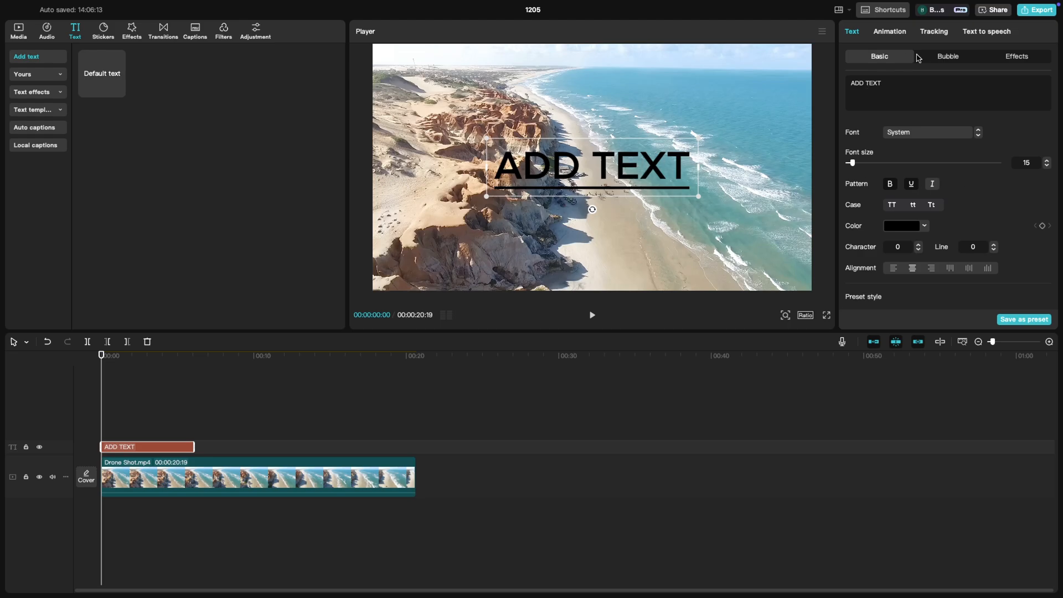
- Give the title an In animation, then switch to the Out animation choices
{"action": "left_click", "coordinate": [890, 31]}
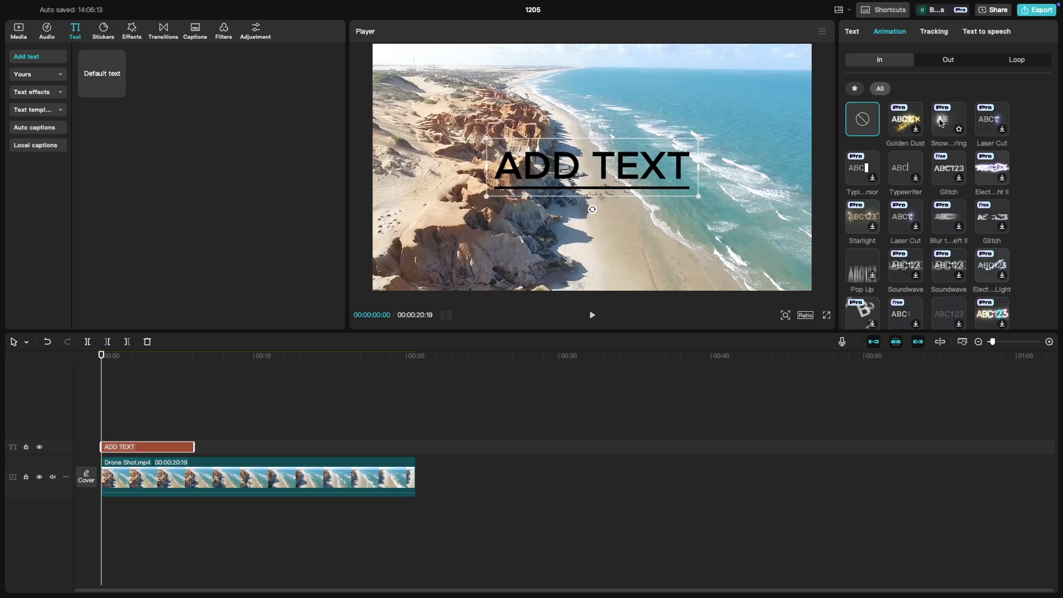
{"action": "left_click", "coordinate": [948, 119]}
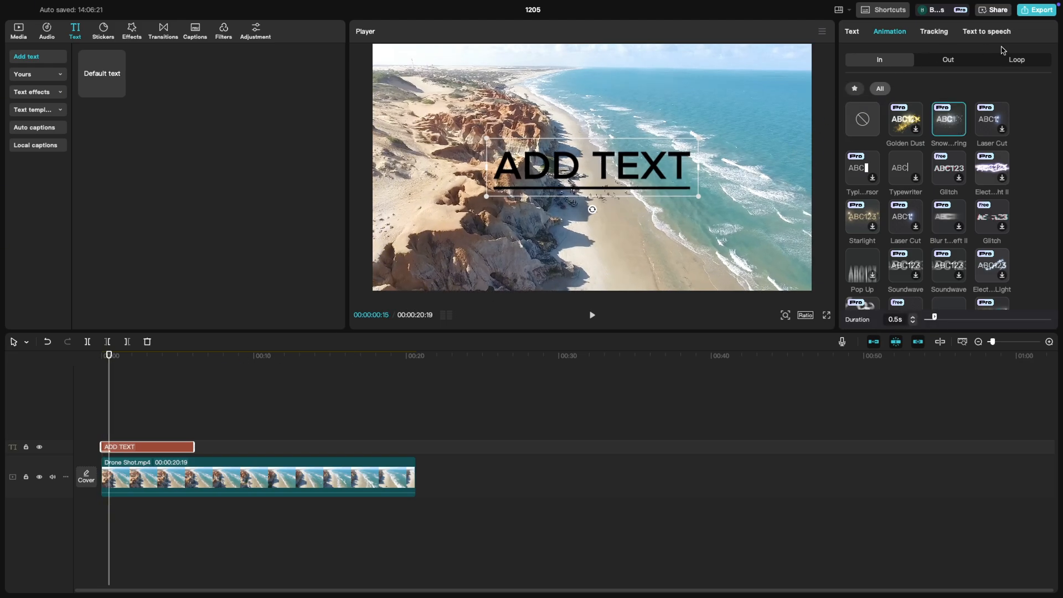
{"action": "left_click", "coordinate": [947, 60]}
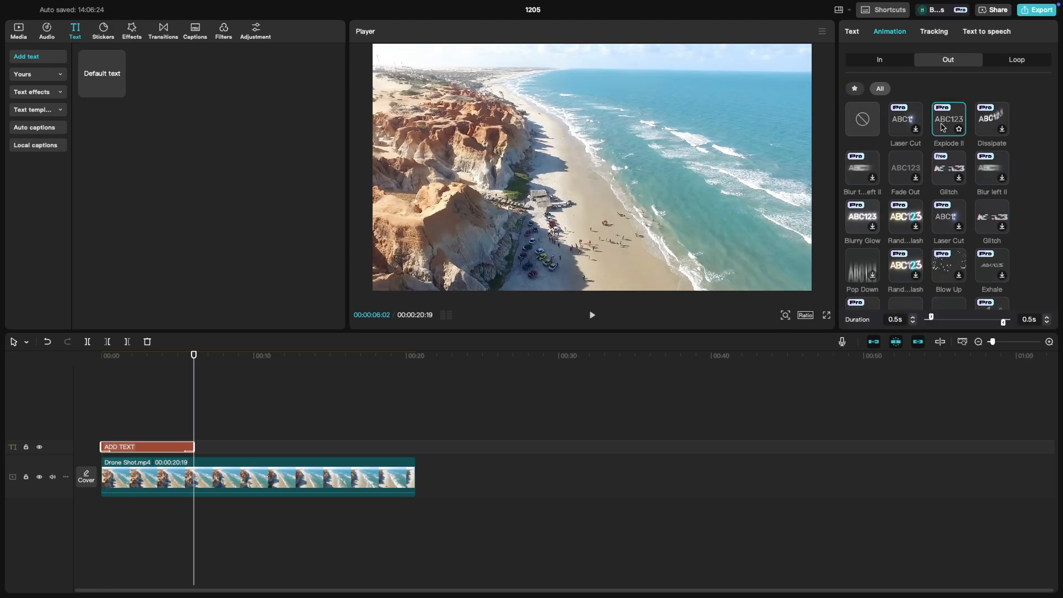